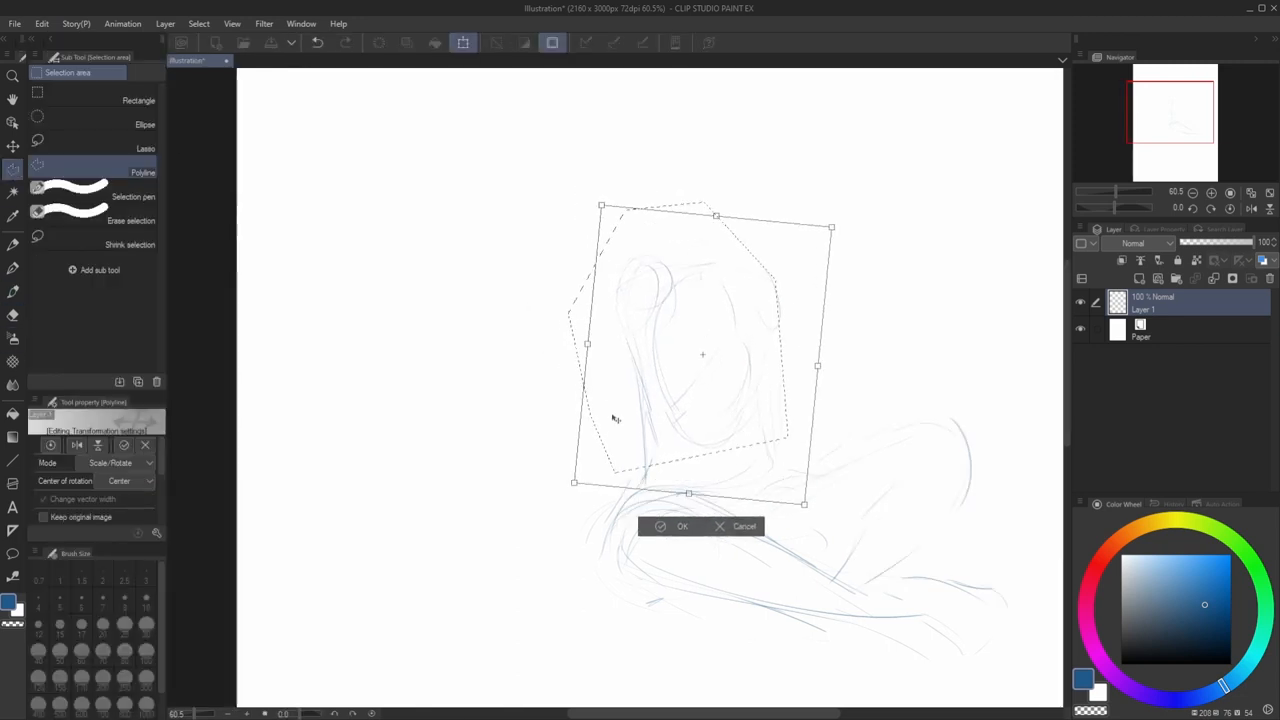
Step: Confirm the resized, straightened head as a neat circle above the shoulders
left_click(682, 526)
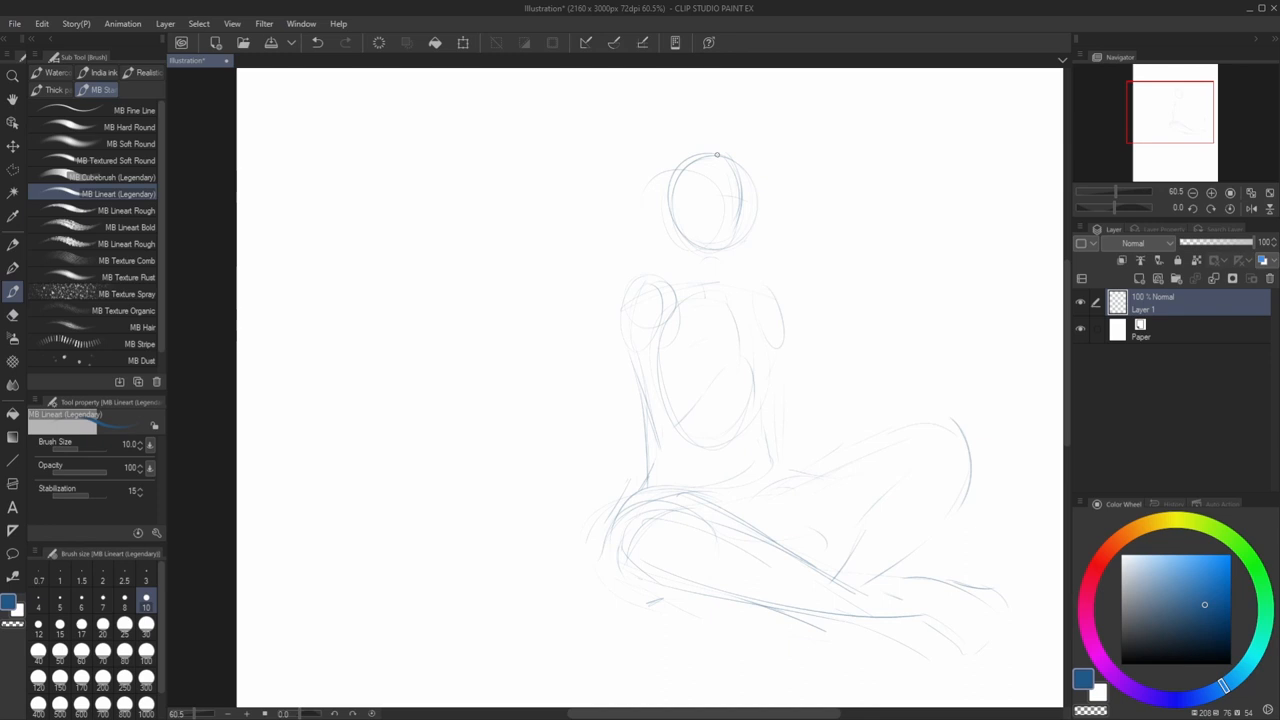
Step: Draw face guidelines across the head circle and sketch small hand loops
left_click_drag(700, 175, 745, 240)
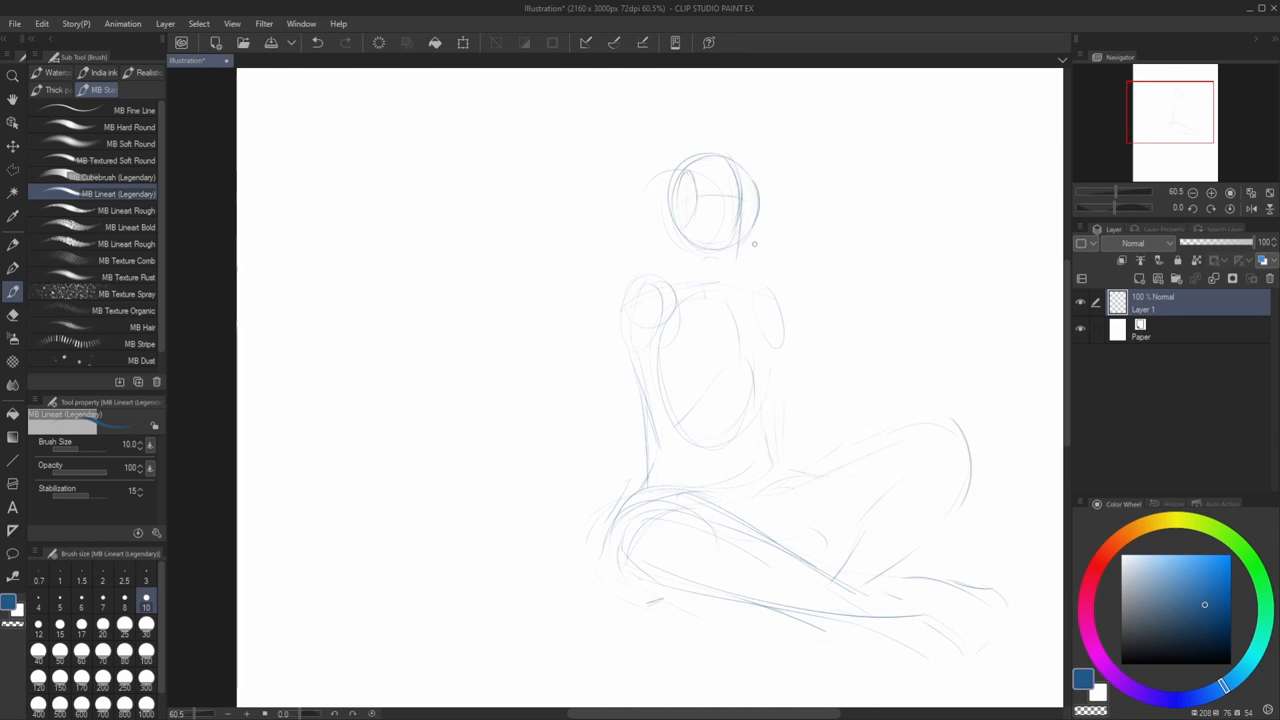
left_click_drag(760, 230, 678, 278)
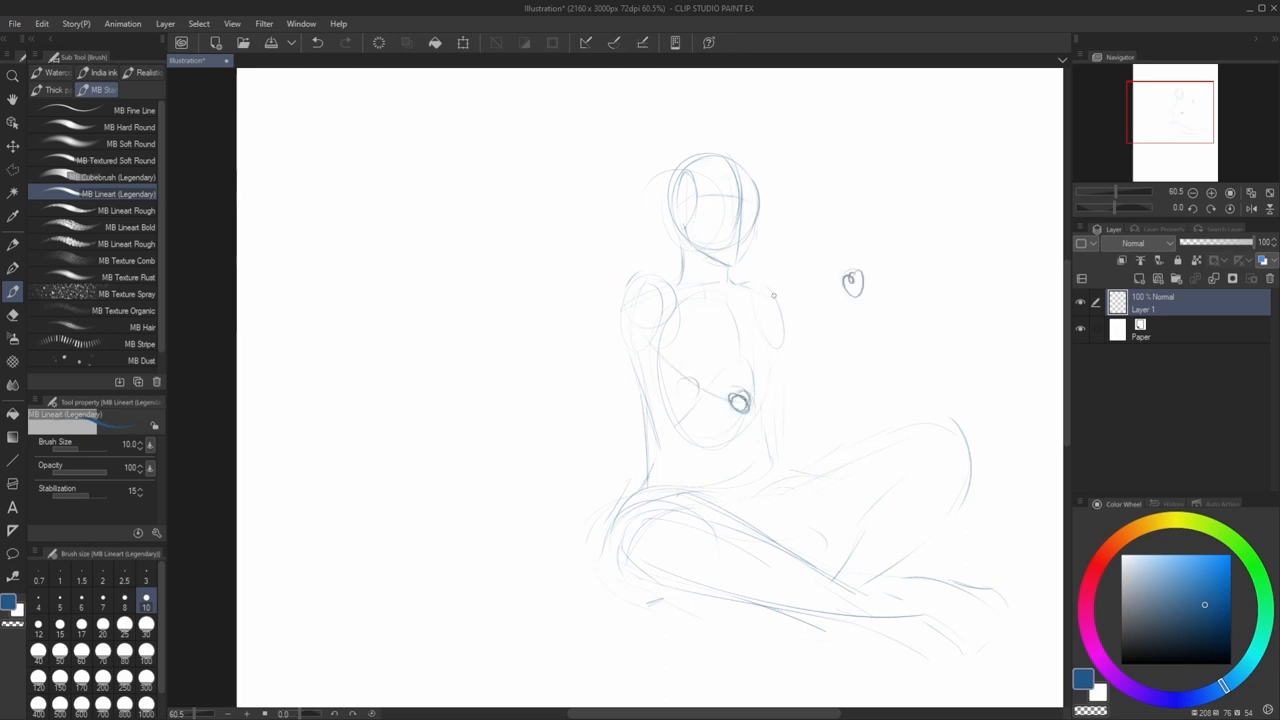
left_click_drag(780, 290, 780, 470)
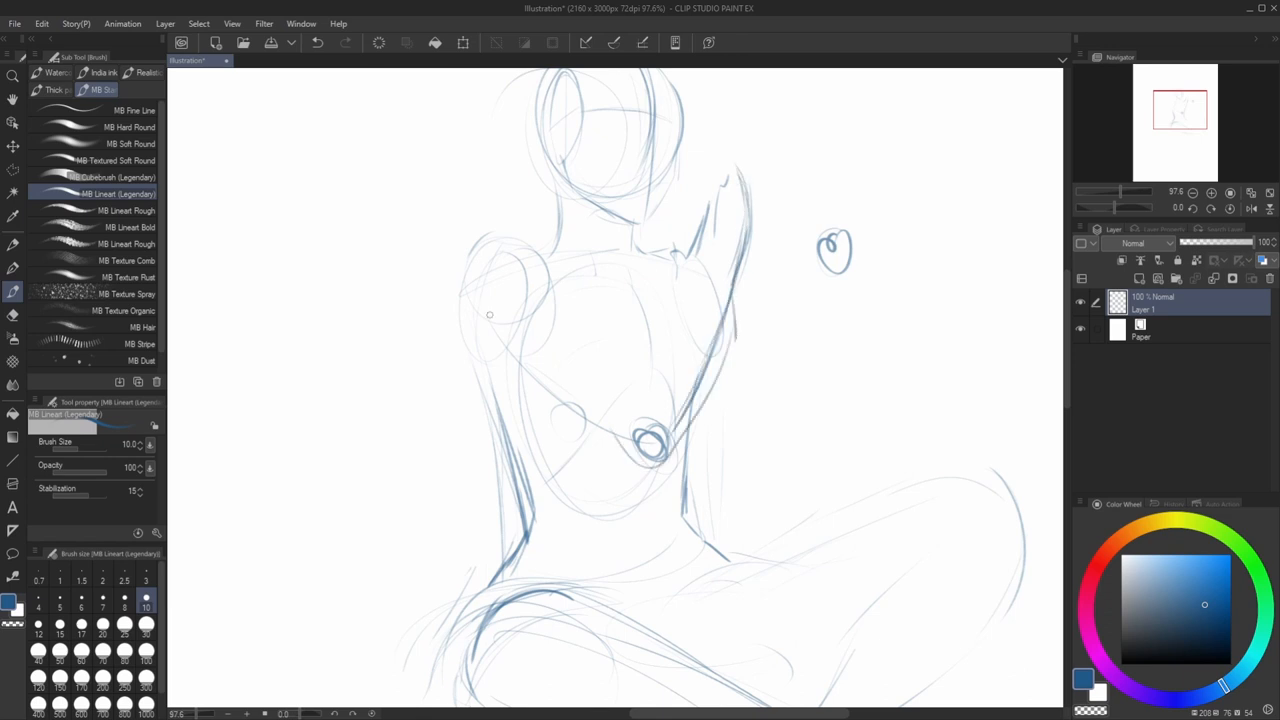
Step: Draw a bolder raised arm outline and sketch the raised hand's fingers
left_click_drag(690, 225, 680, 245)
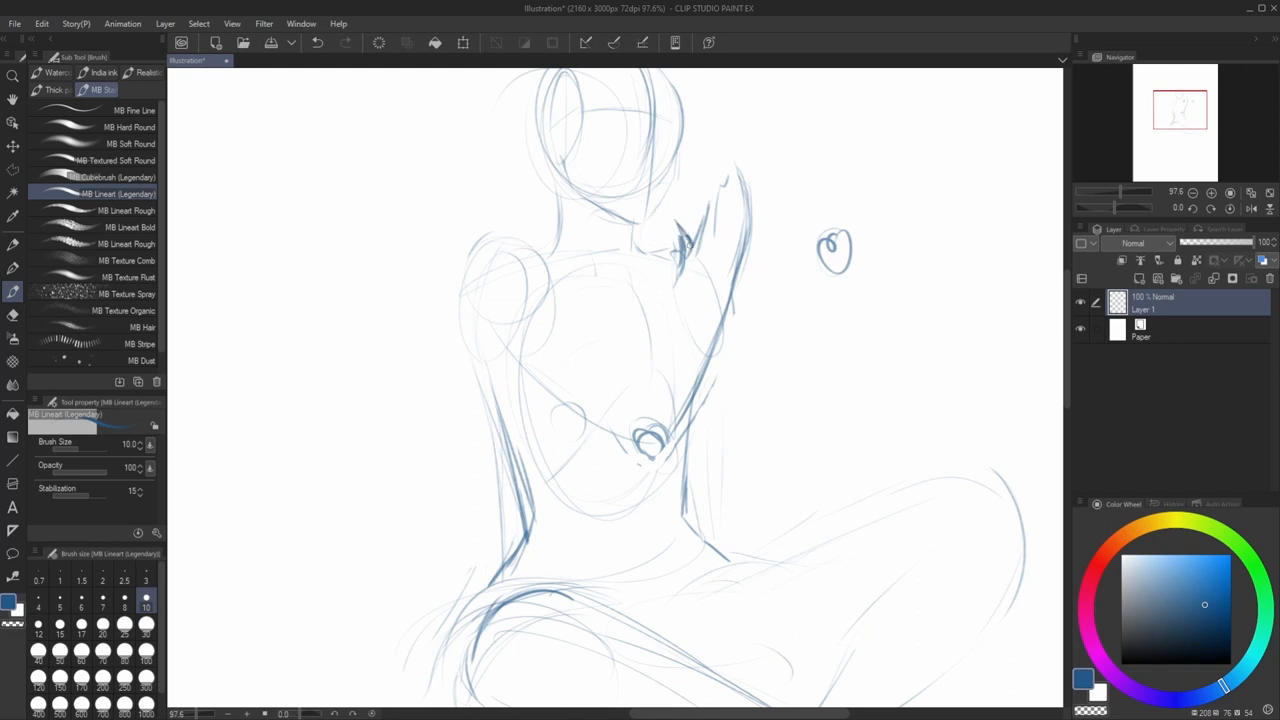
left_click_drag(720, 160, 710, 300)
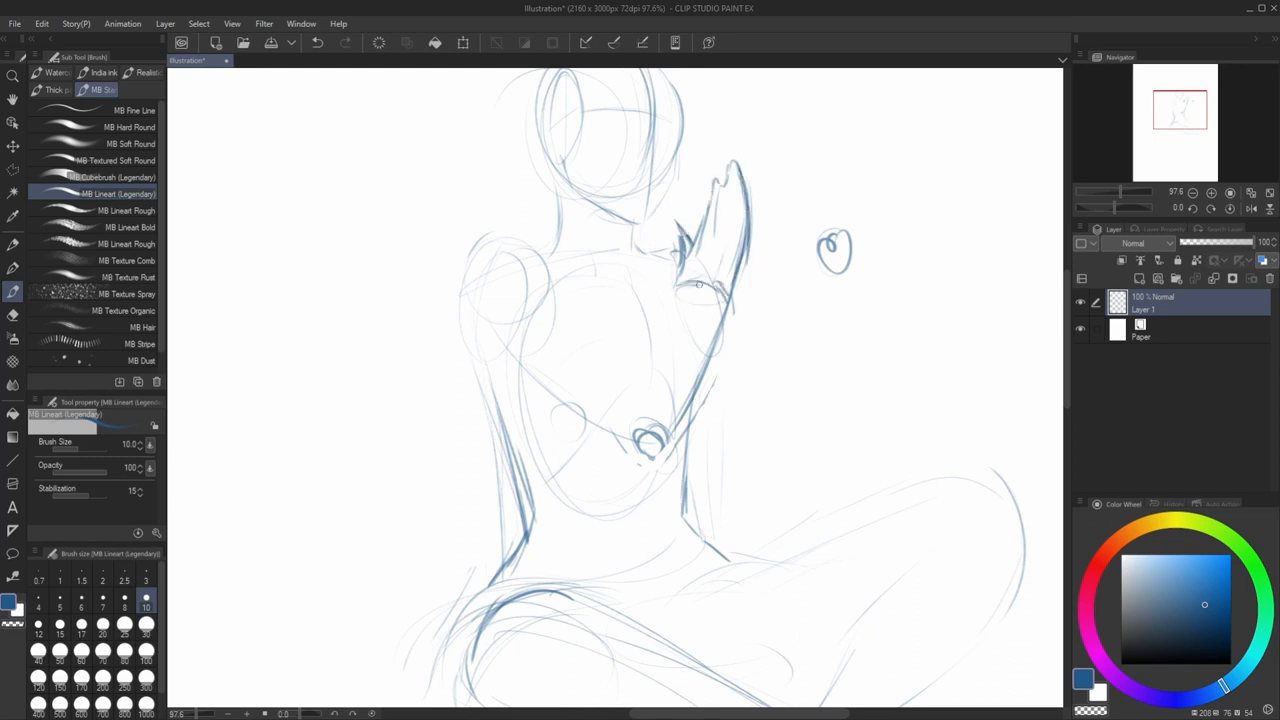
left_click_drag(700, 285, 608, 410)
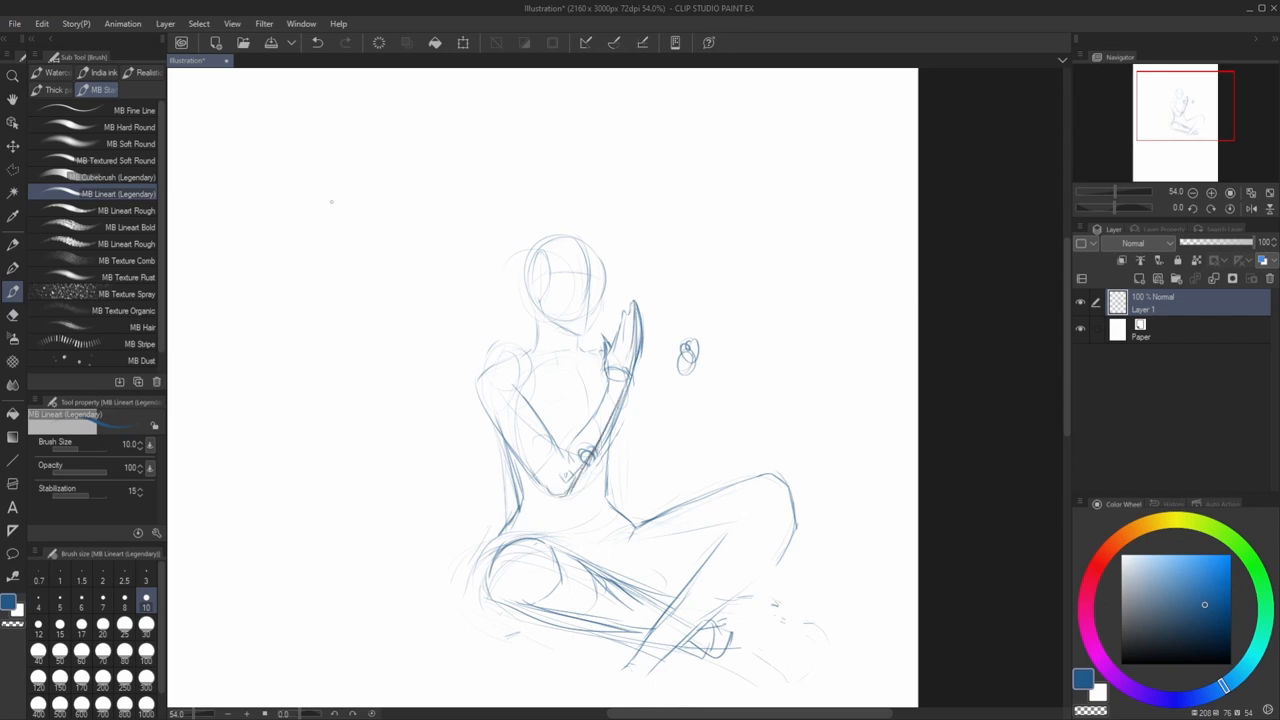
Step: Strengthen the raised arm lines and outline the detailed hand at the chest
left_click_drag(635, 300, 575, 490)
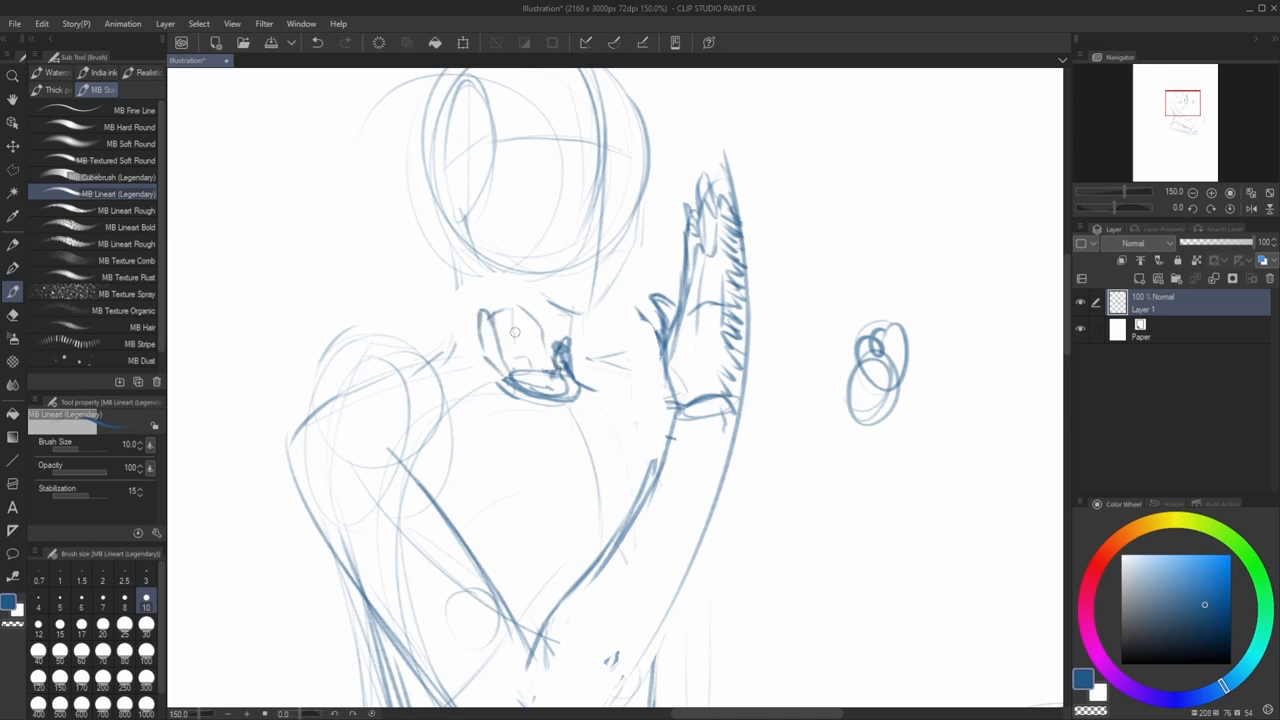
left_click_drag(490, 310, 525, 390)
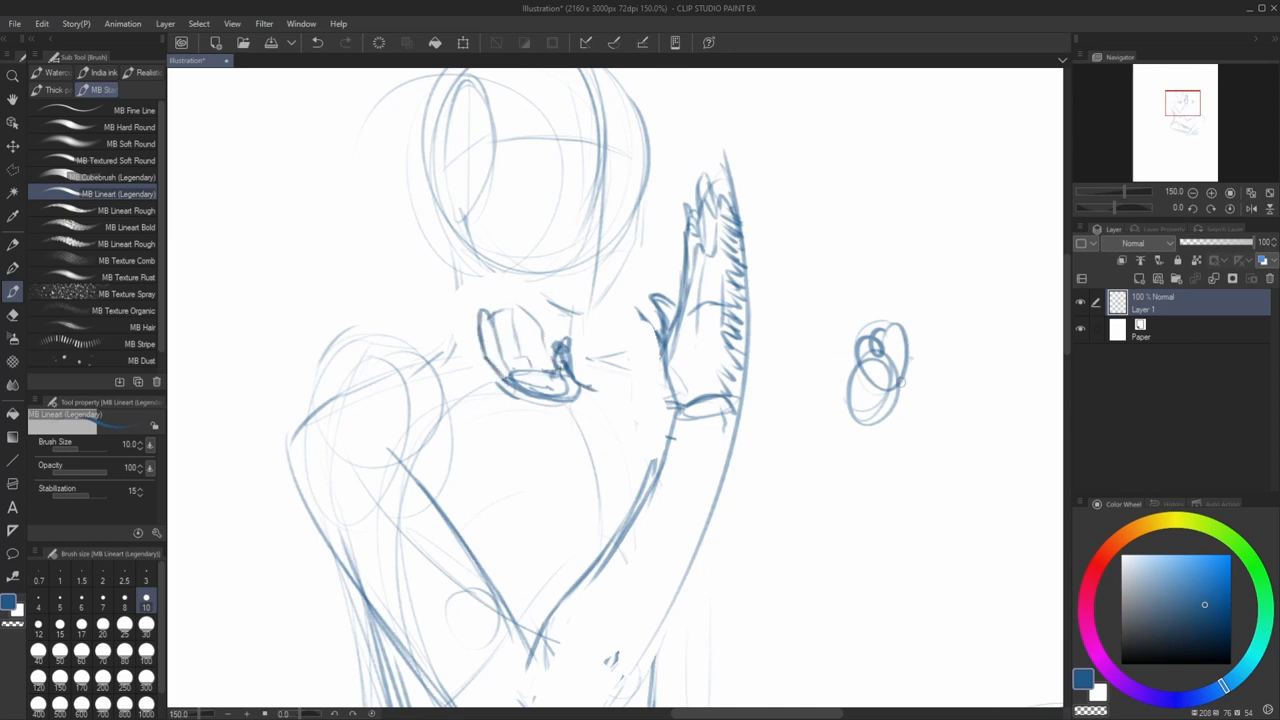
left_click_drag(570, 360, 895, 400)
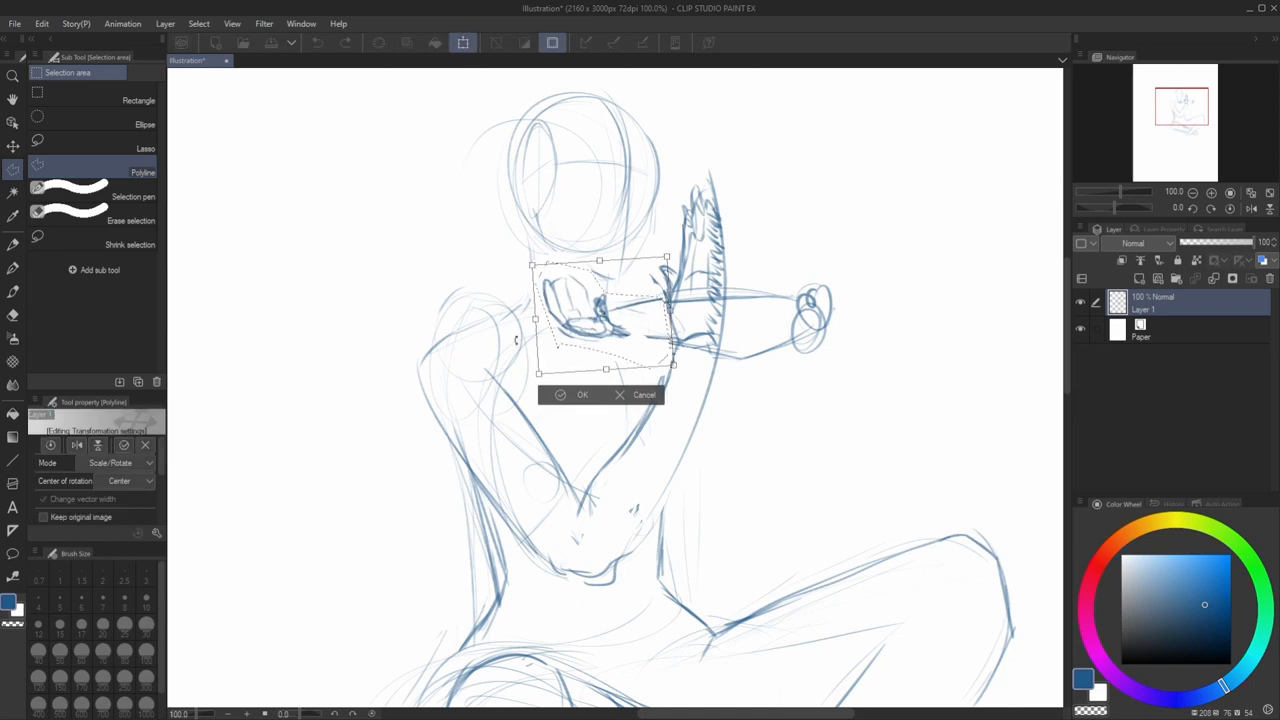
Step: Apply the resize and rotation of the hand at the chest
left_click(575, 394)
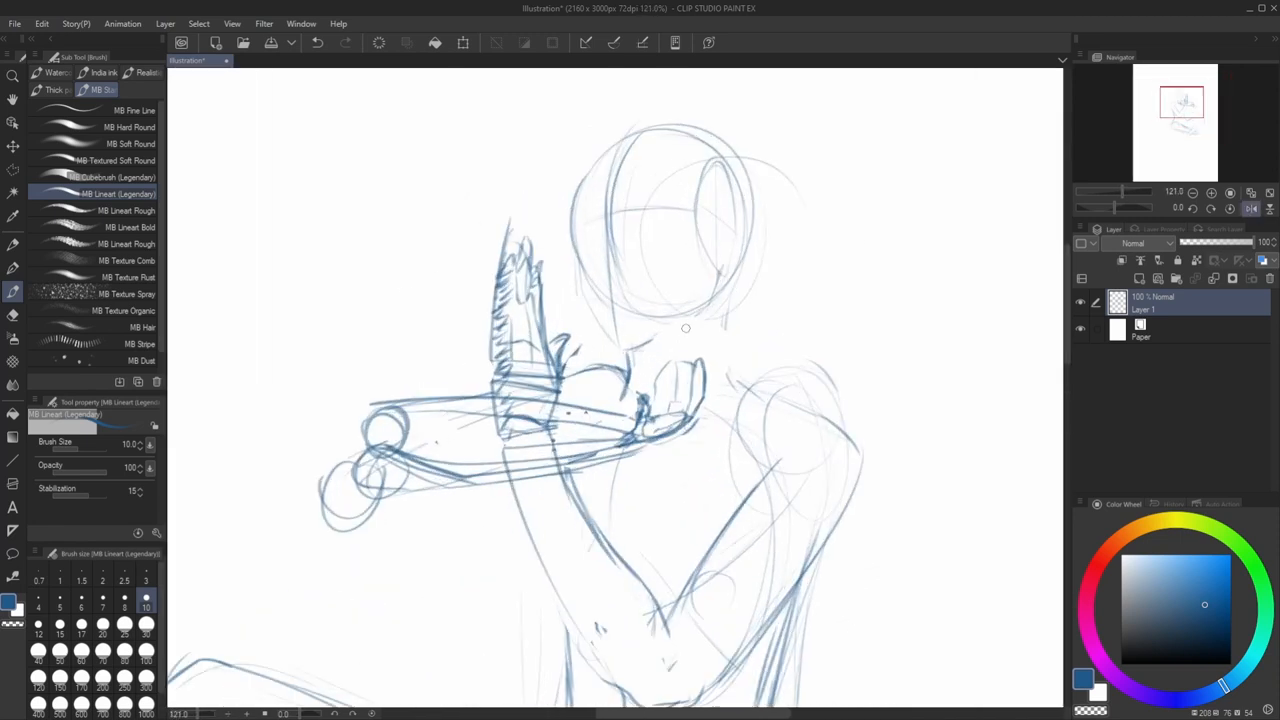
Step: Redraw the forearm across the chest and confirm the narrowed, upright raised hand
left_click_drag(650, 380, 700, 420)
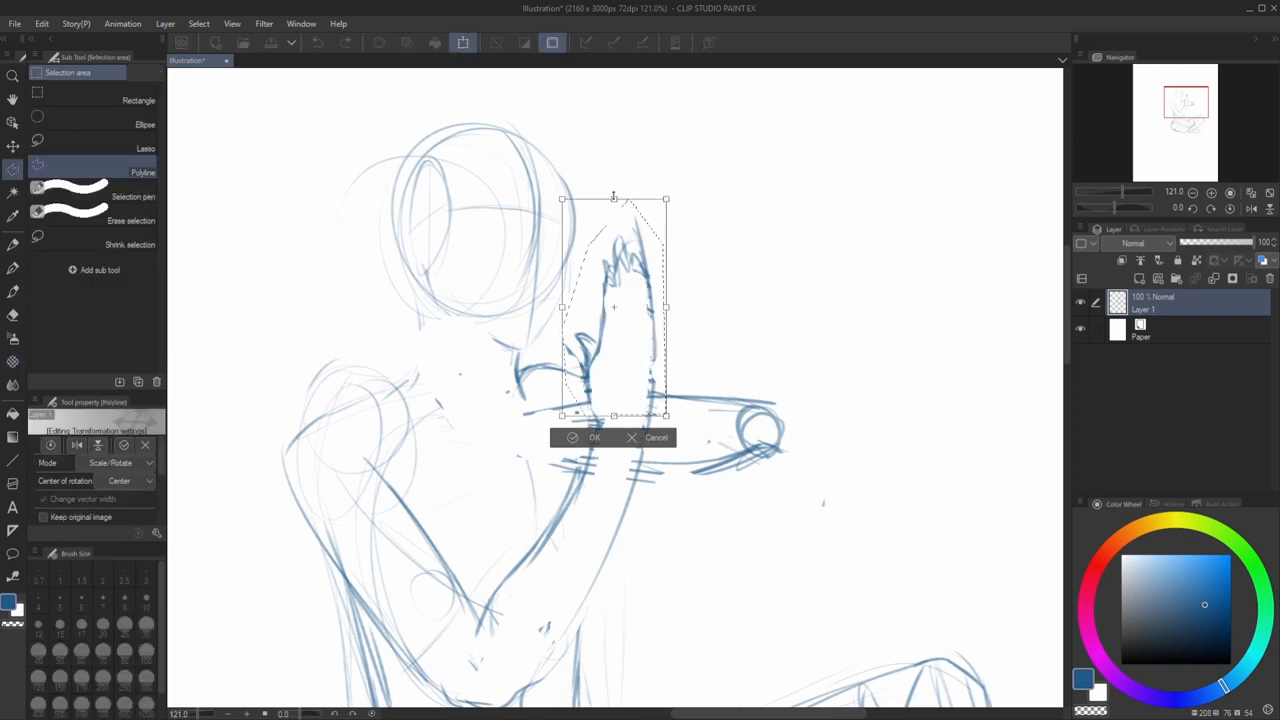
left_click(585, 438)
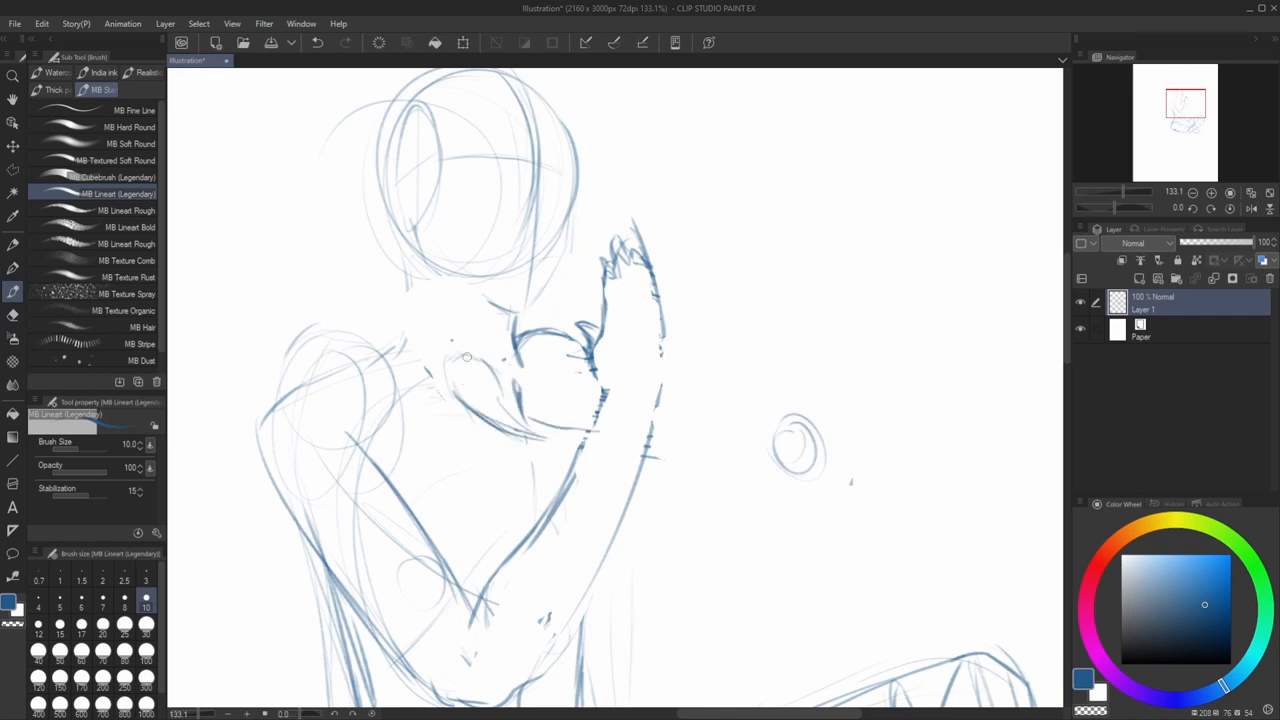
Step: Trace a cleaner, darker line along the raised arm and shoulder
left_click_drag(465, 358, 810, 448)
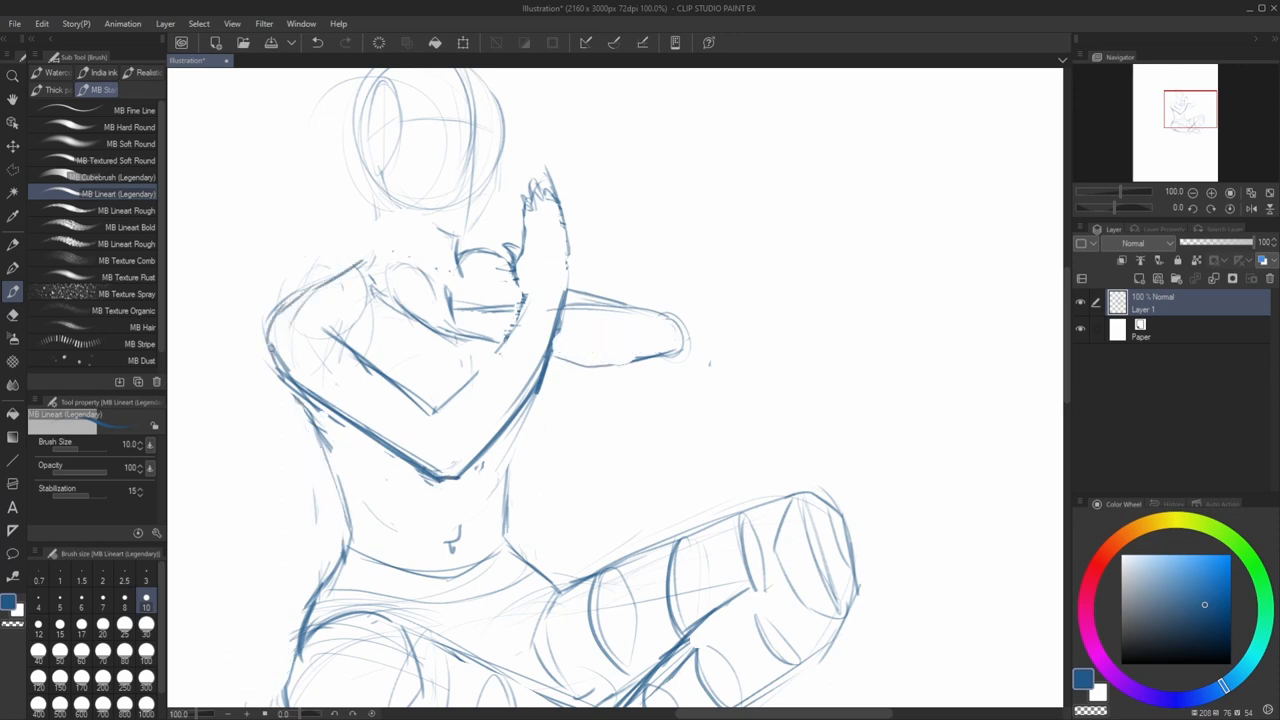
Step: Darken the shoulder, left torso, upper arm and chest contours
left_click_drag(370, 175, 355, 445)
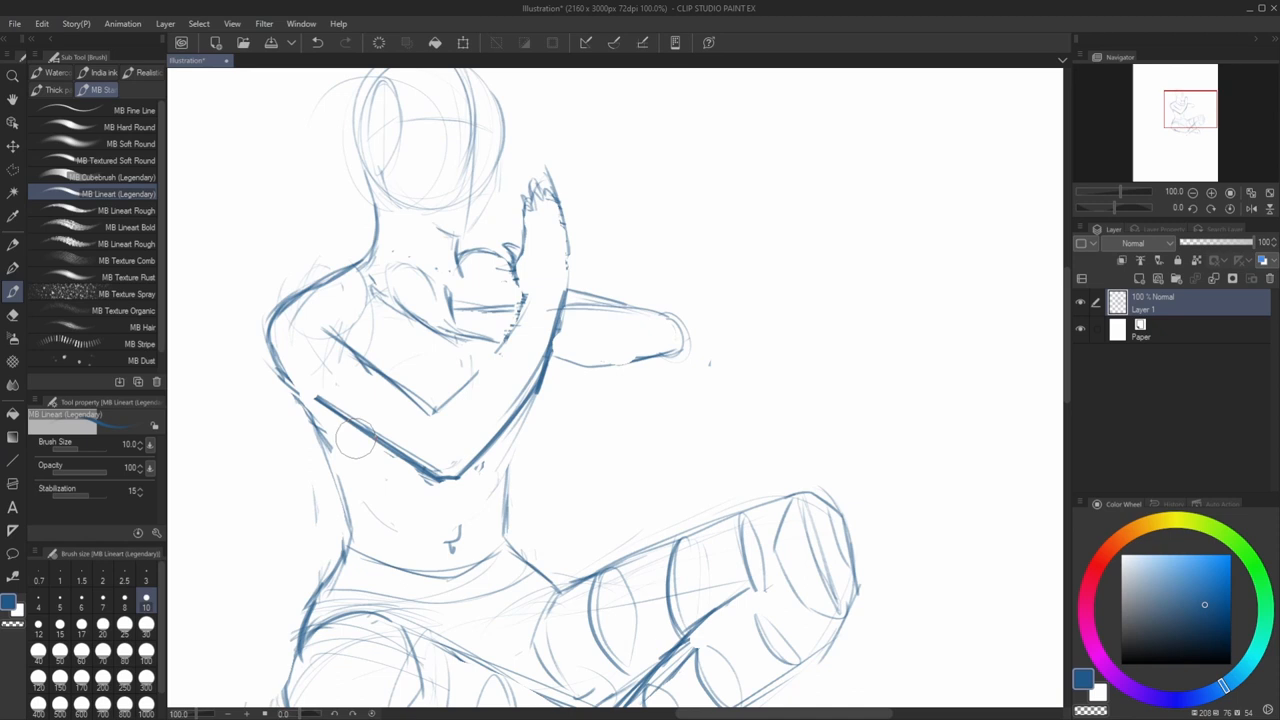
left_click_drag(300, 390, 350, 540)
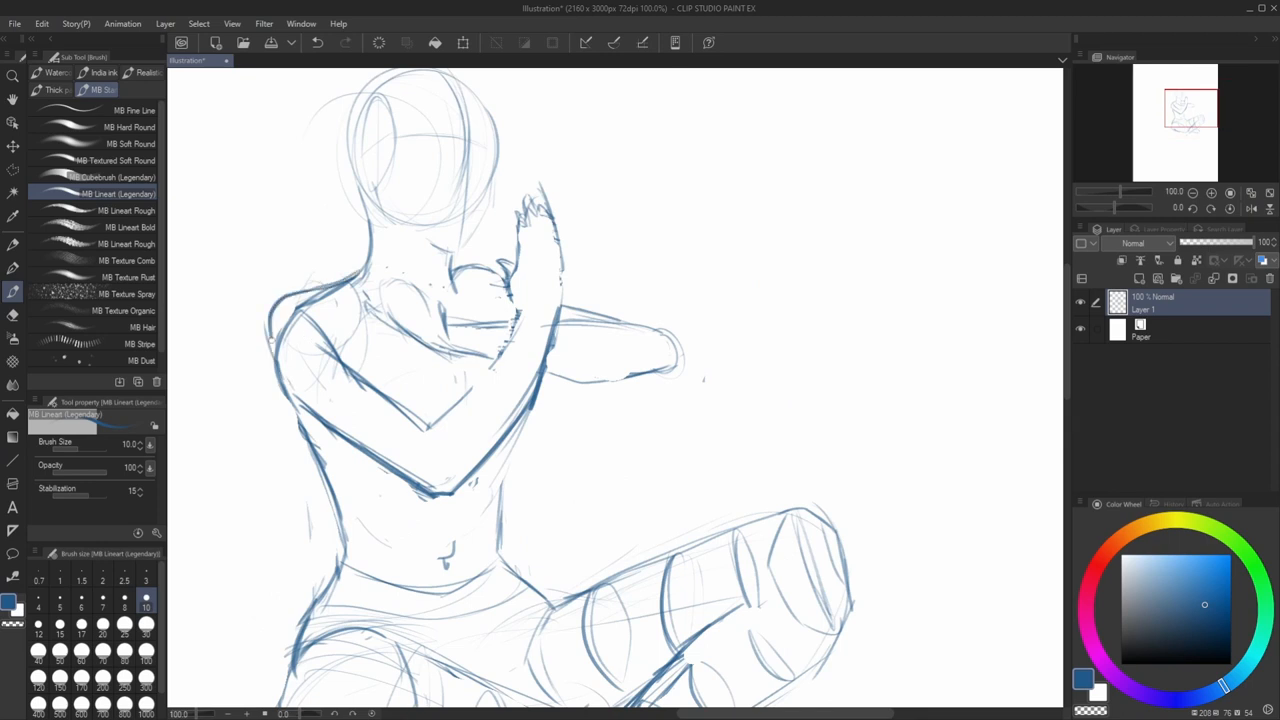
left_click_drag(272, 340, 435, 500)
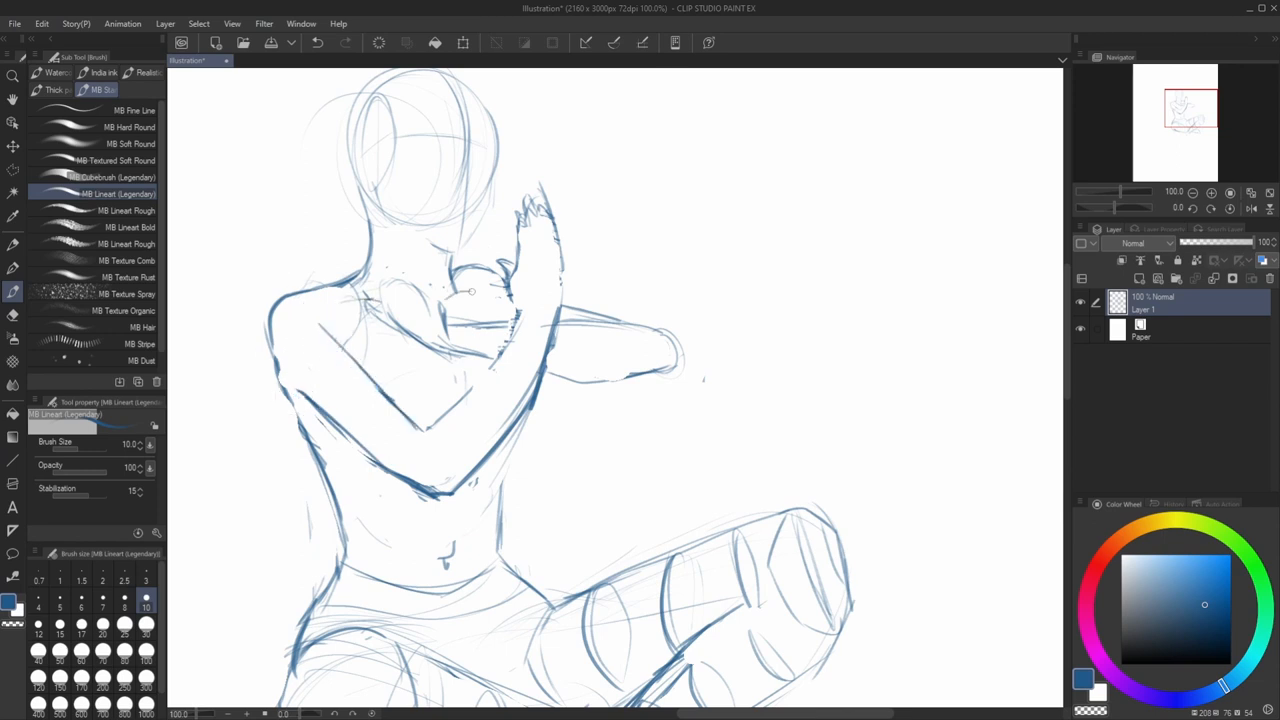
left_click_drag(490, 450, 455, 500)
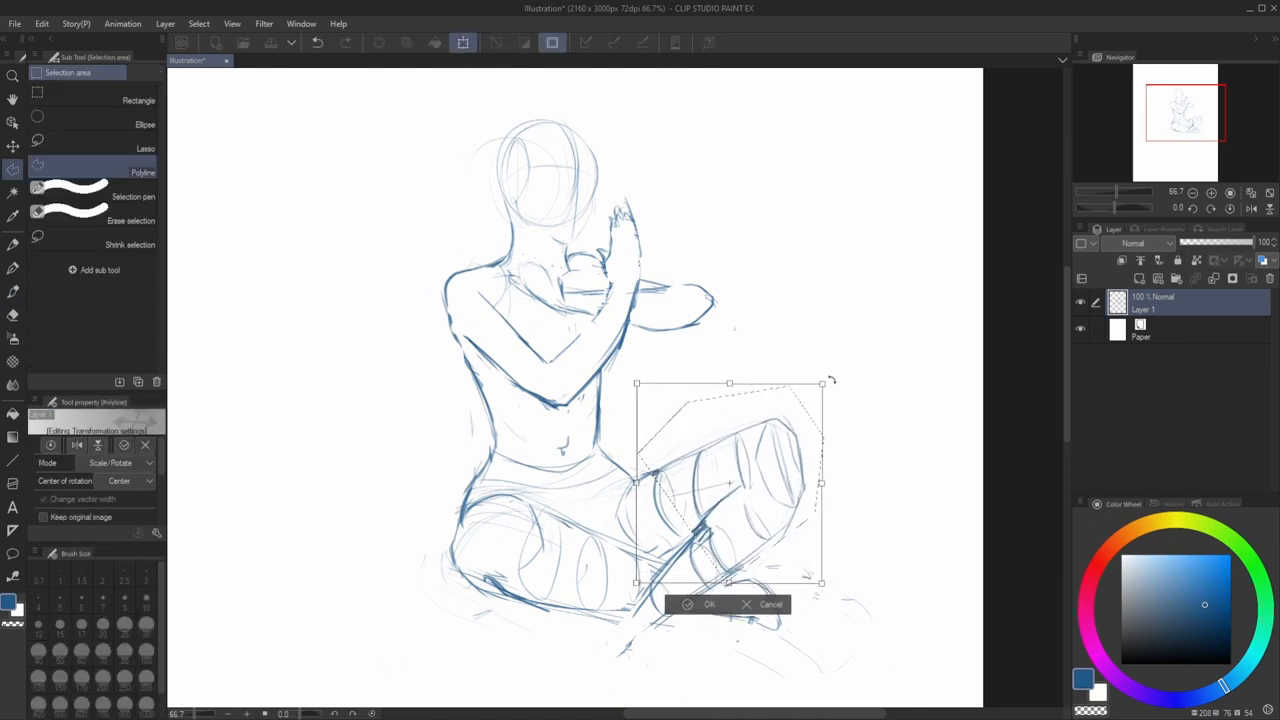
Step: Confirm the resize of the crossed front leg
left_click(709, 604)
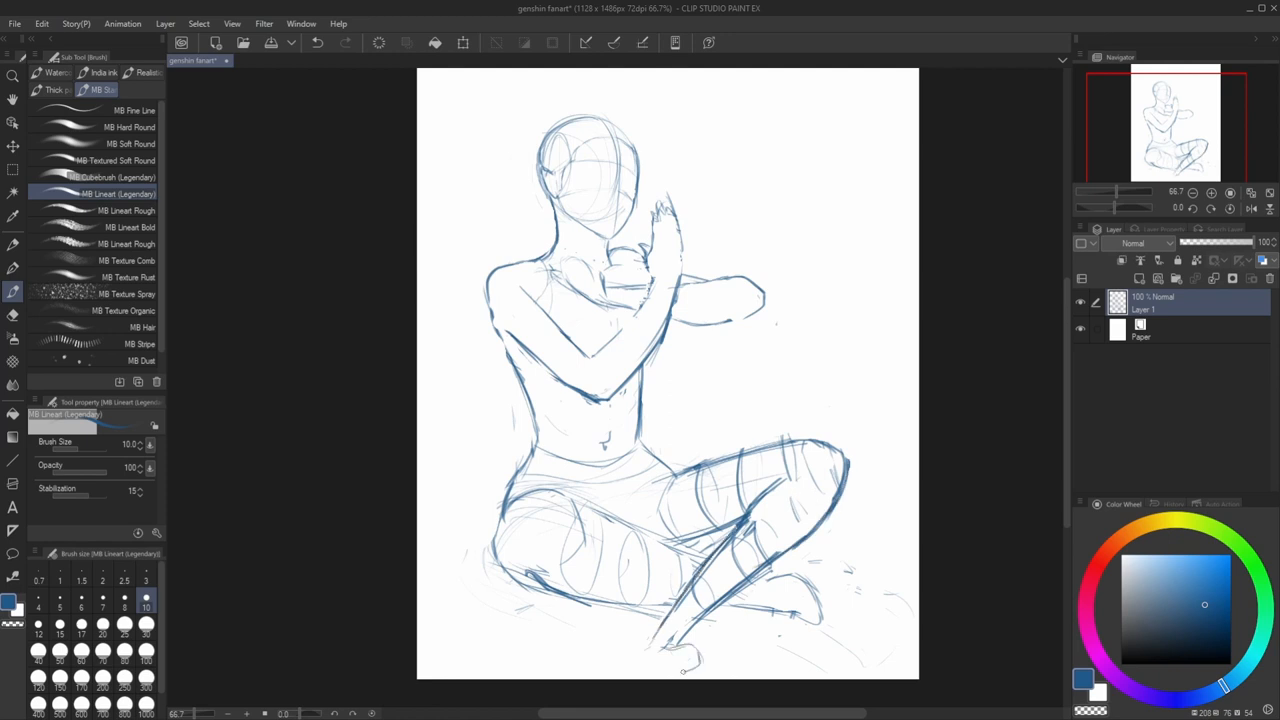
Step: Ink bold outlines along the crossed legs and lap
left_click_drag(645, 660, 700, 650)
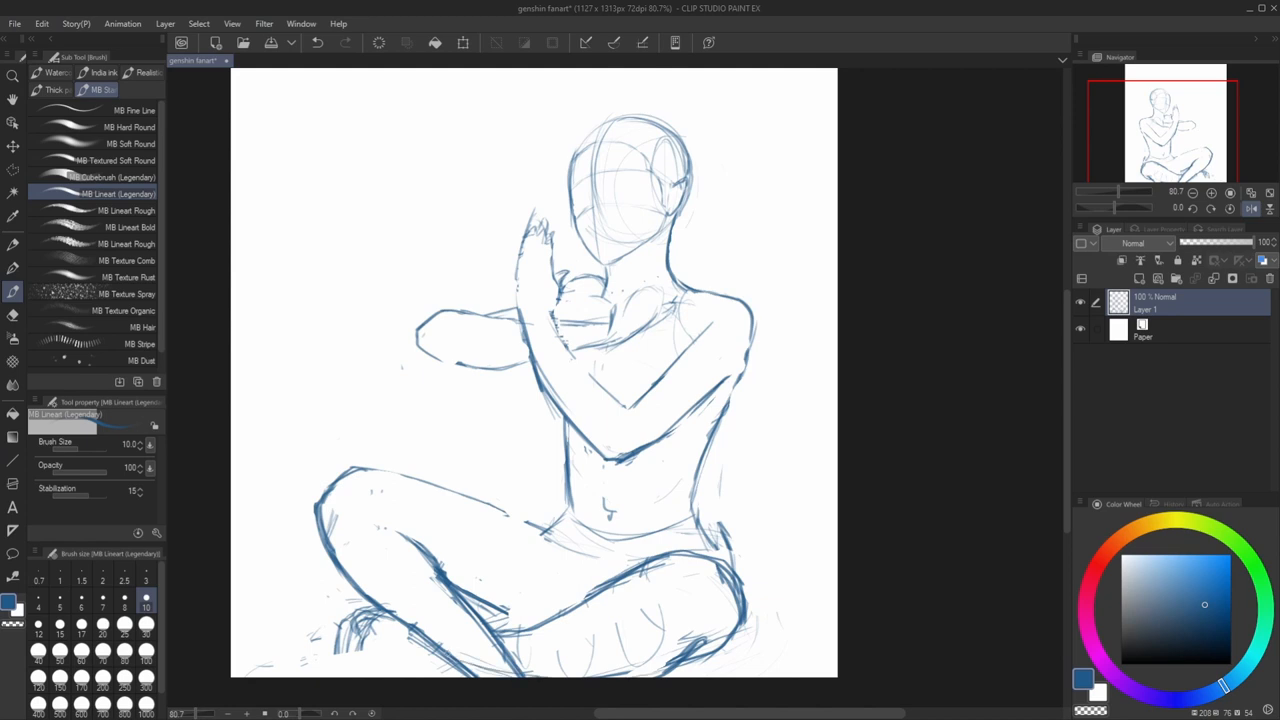
Step: Ink the outstretched arm and shoulder, then redraw the raised hand's fingers
left_click_drag(370, 610, 500, 635)
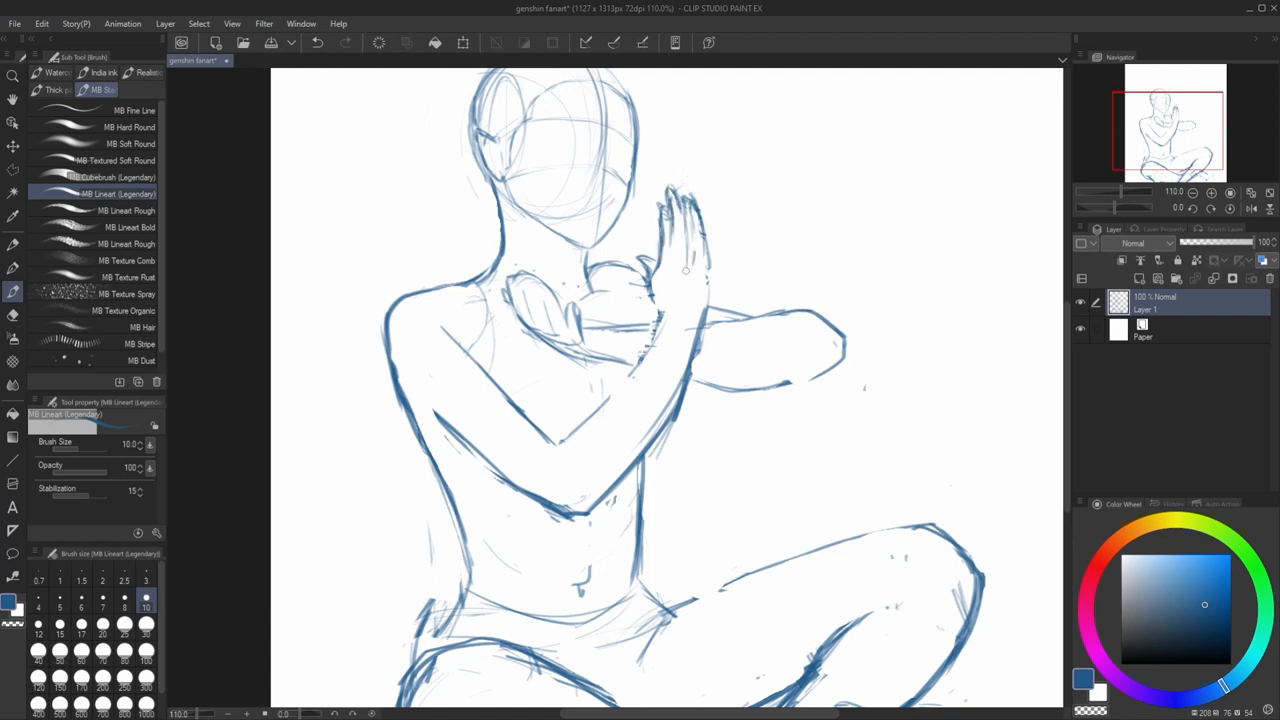
left_click_drag(685, 270, 578, 479)
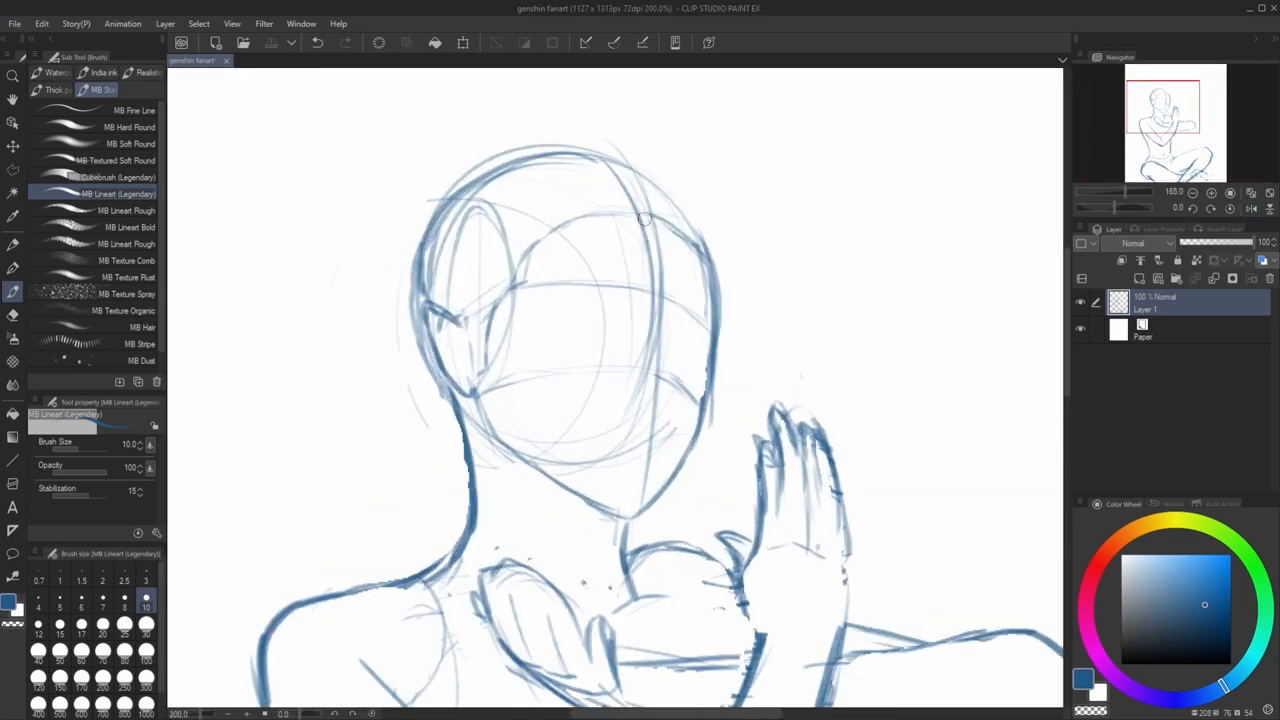
Step: Refine the head outline, then sketch the eyes and mouth with the lineart brush
left_click_drag(645, 218, 640, 296)
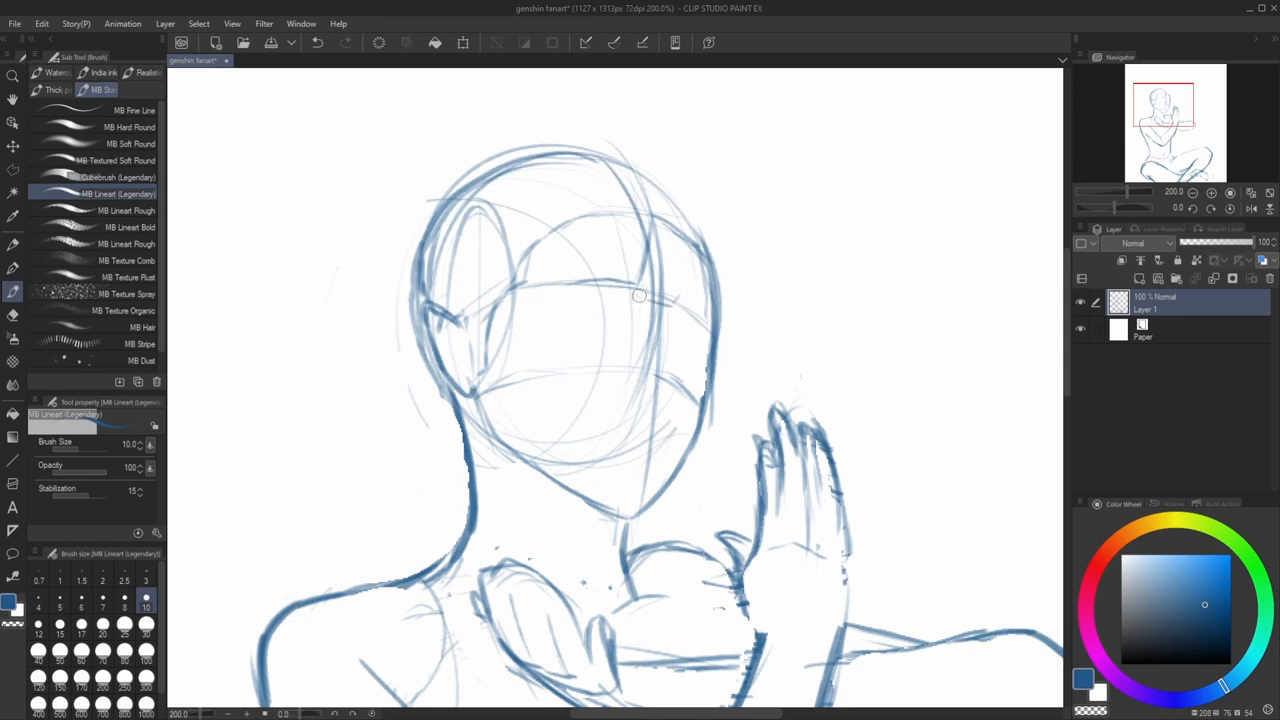
left_click_drag(640, 295, 715, 410)
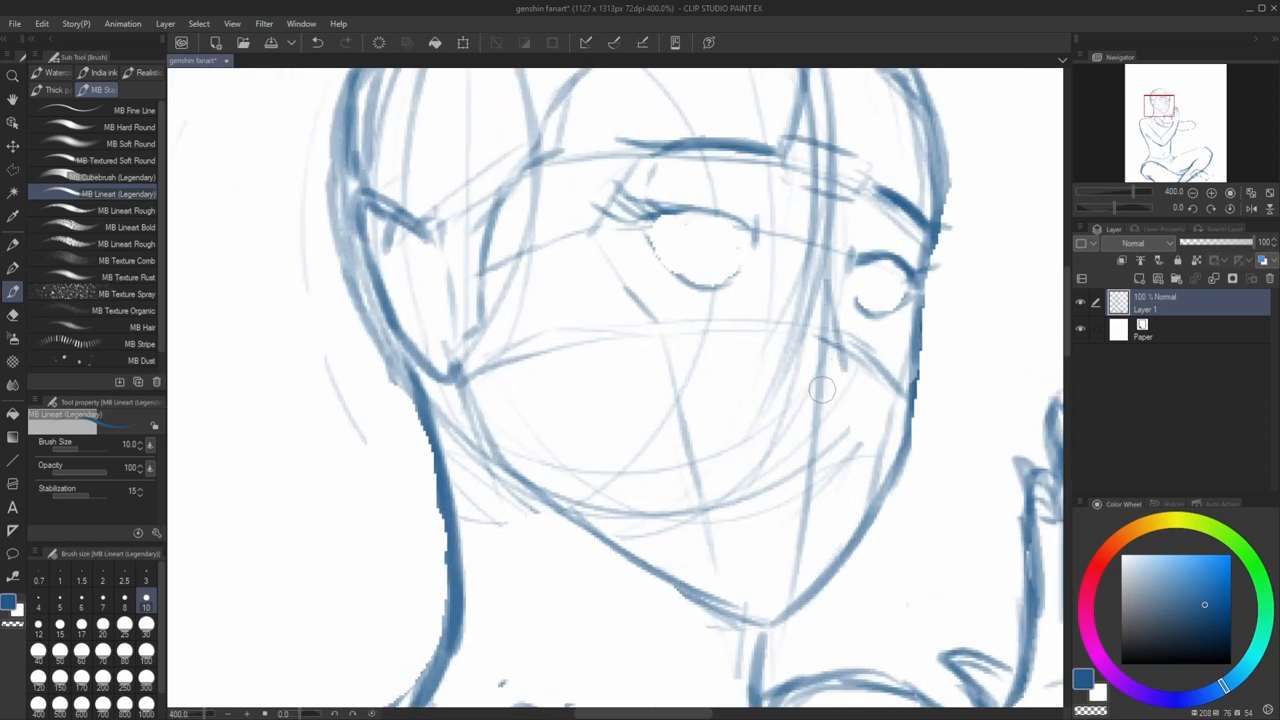
left_click_drag(820, 390, 790, 408)
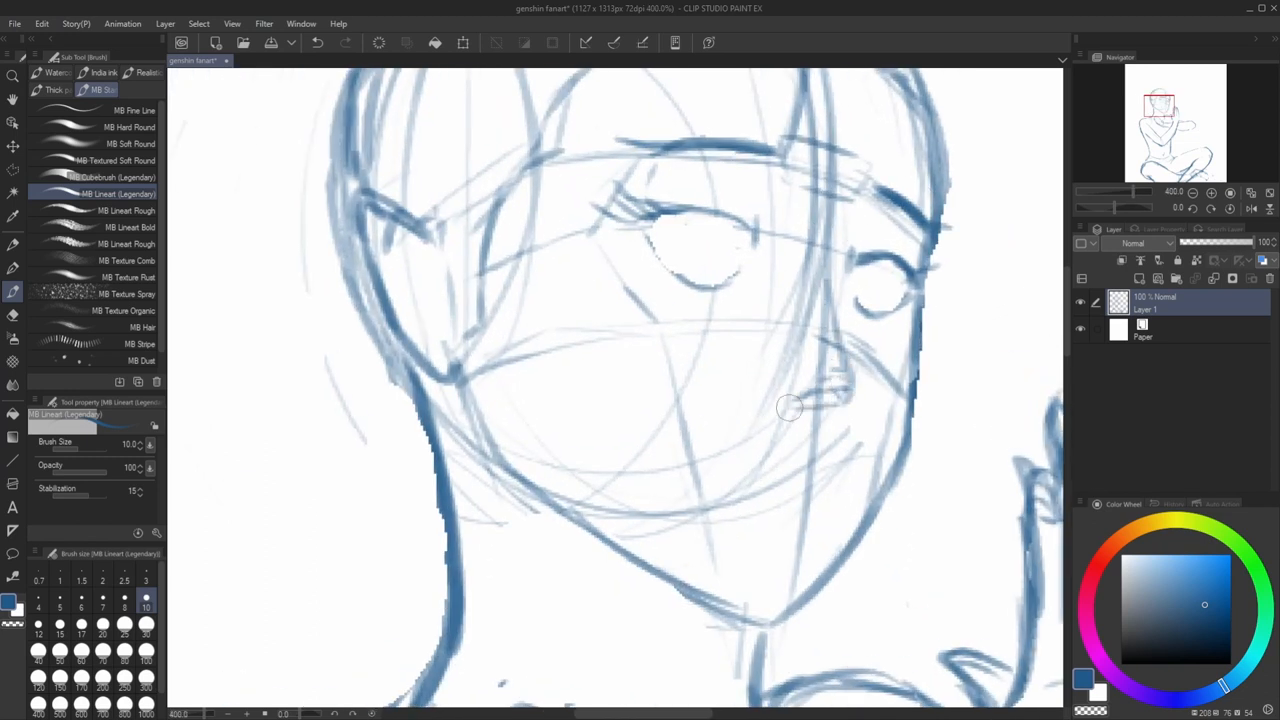